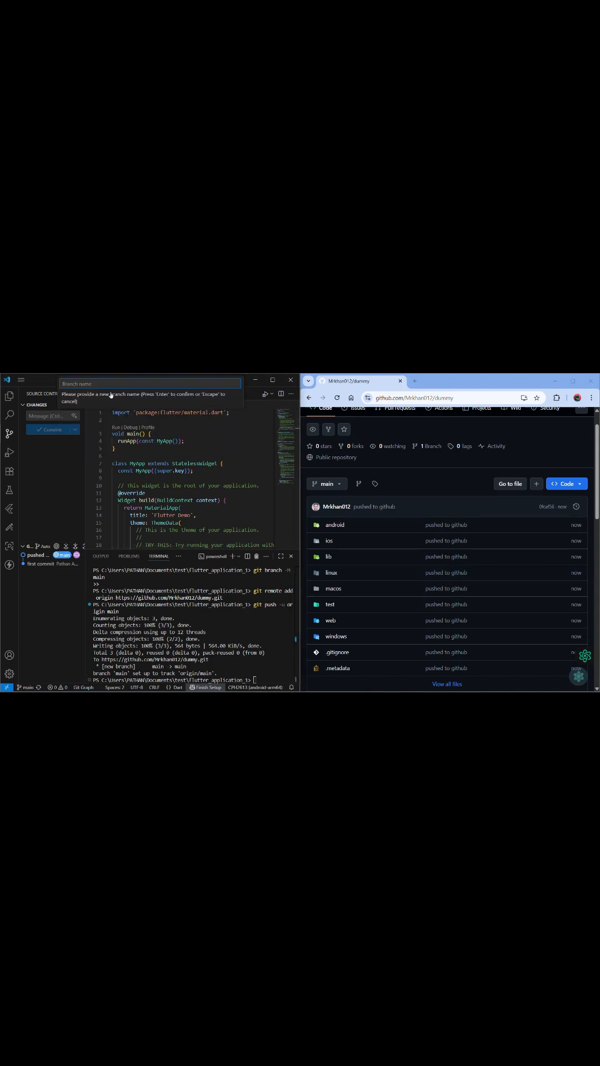
- Create the dummy_1 branch and publish it to GitHub
{"action": "type", "text": "dummy"}
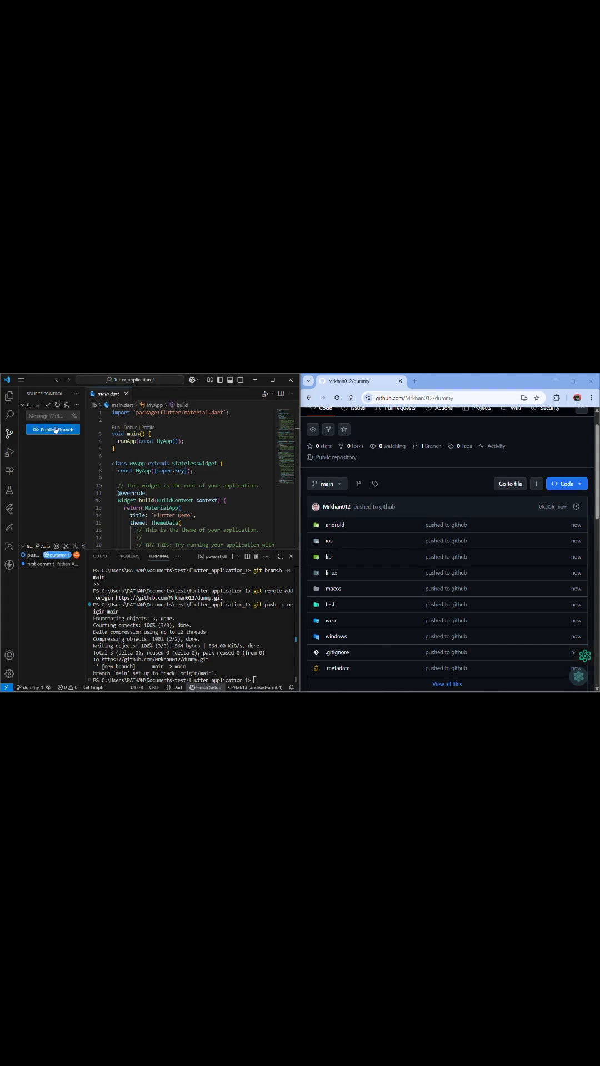
{"action": "left_click", "coordinate": [53, 429]}
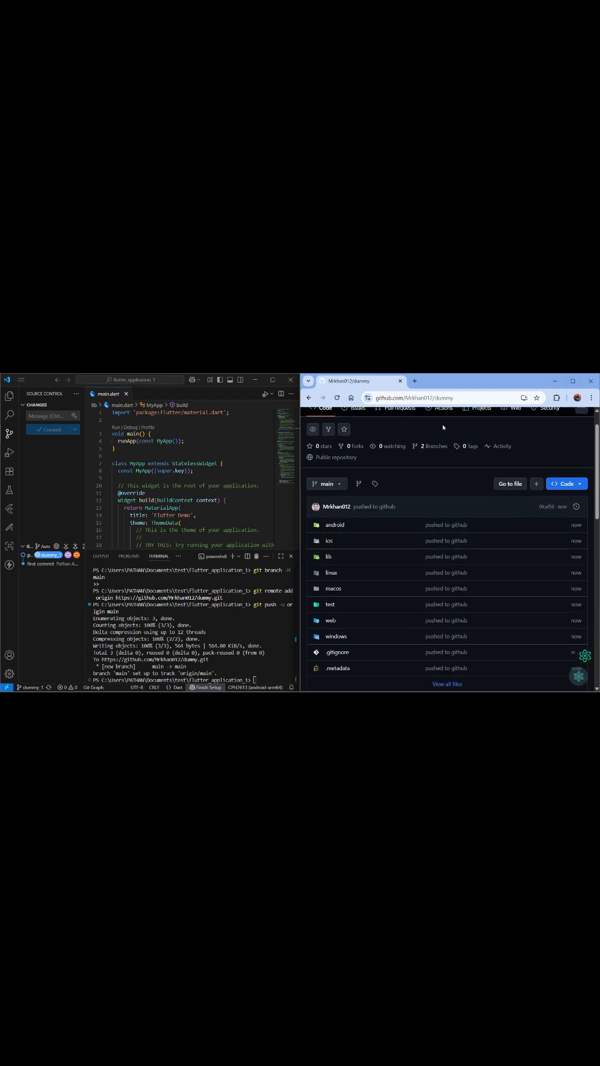
{"action": "scroll", "scroll_direction": "down", "scroll_amount": 3}
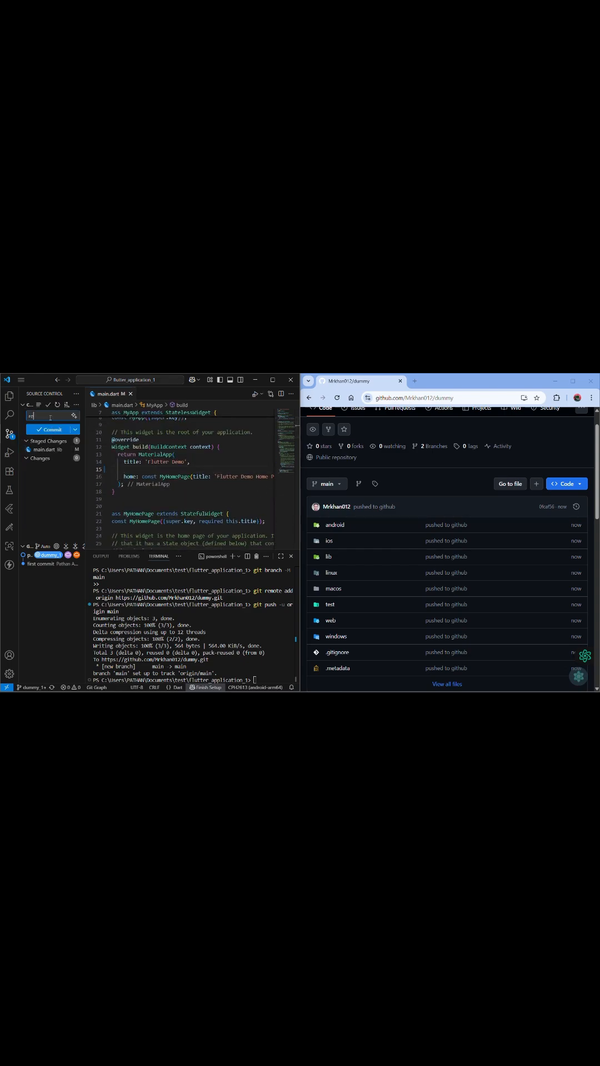
- Commit the staged main.dart change on dummy_1
{"action": "left_click", "coordinate": [51, 429]}
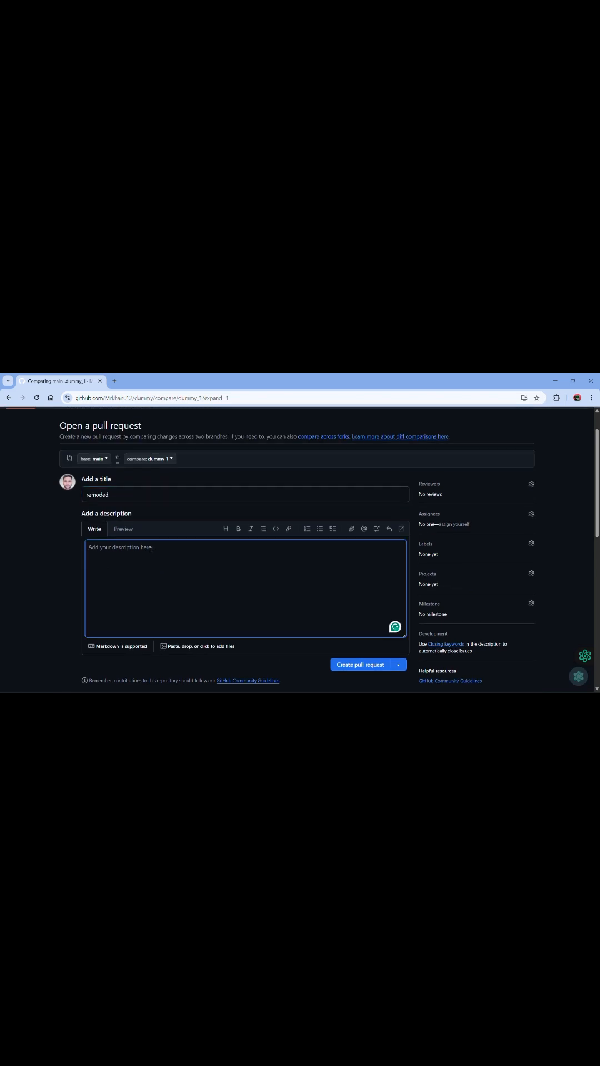
- Create pull request 'remoded' with description 'remoded duumy code' from dummy_1 into main
{"action": "type", "text": "remoded duumy code"}
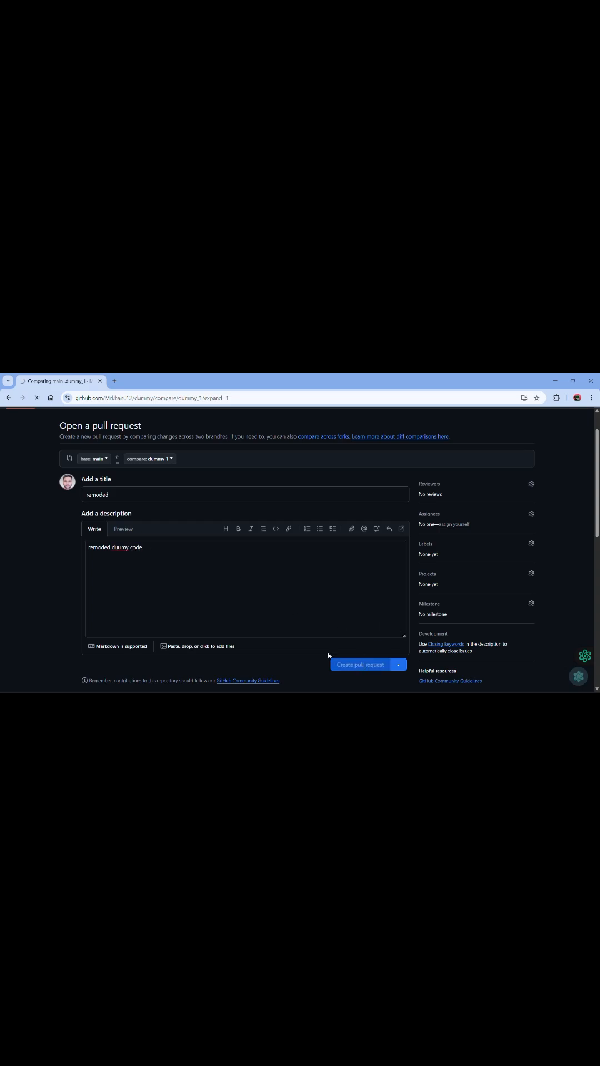
{"action": "left_click", "coordinate": [360, 664]}
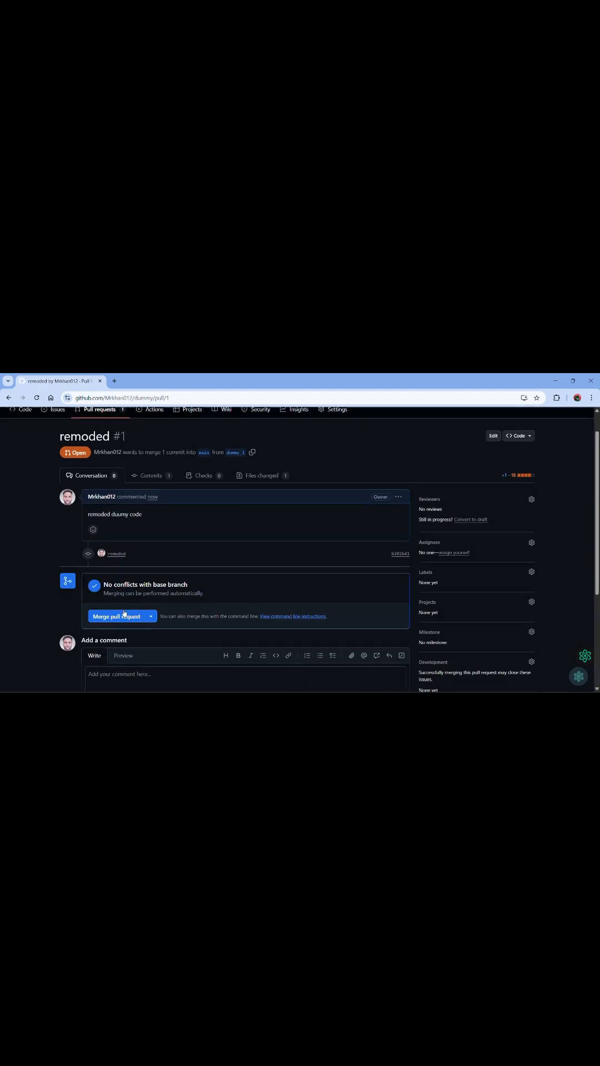
- Merge pull request #1 'remoded' into main and confirm
{"action": "left_click", "coordinate": [115, 616]}
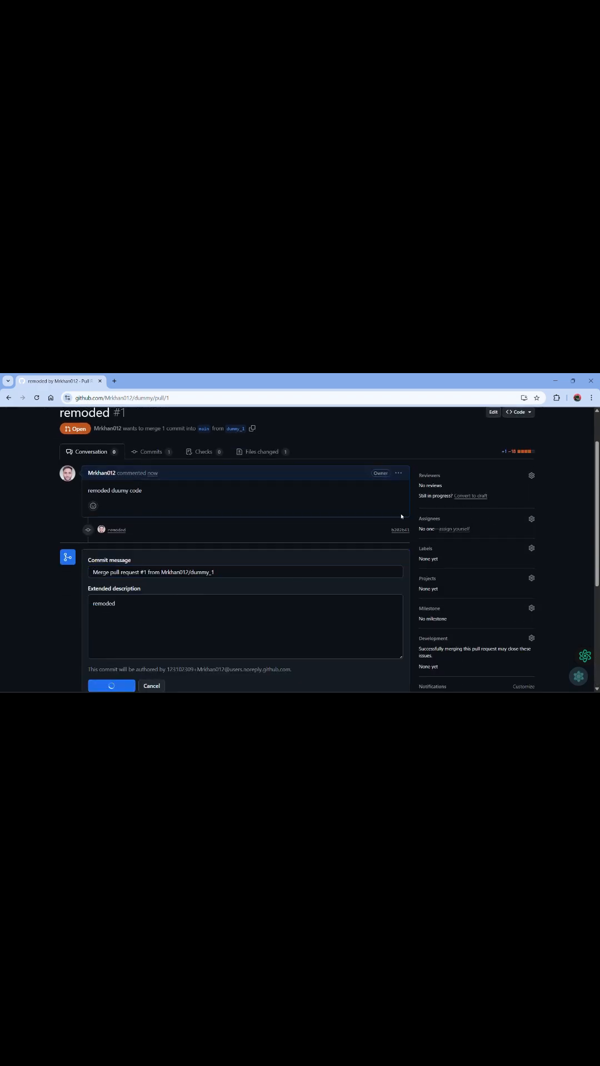
{"action": "left_click", "coordinate": [111, 685]}
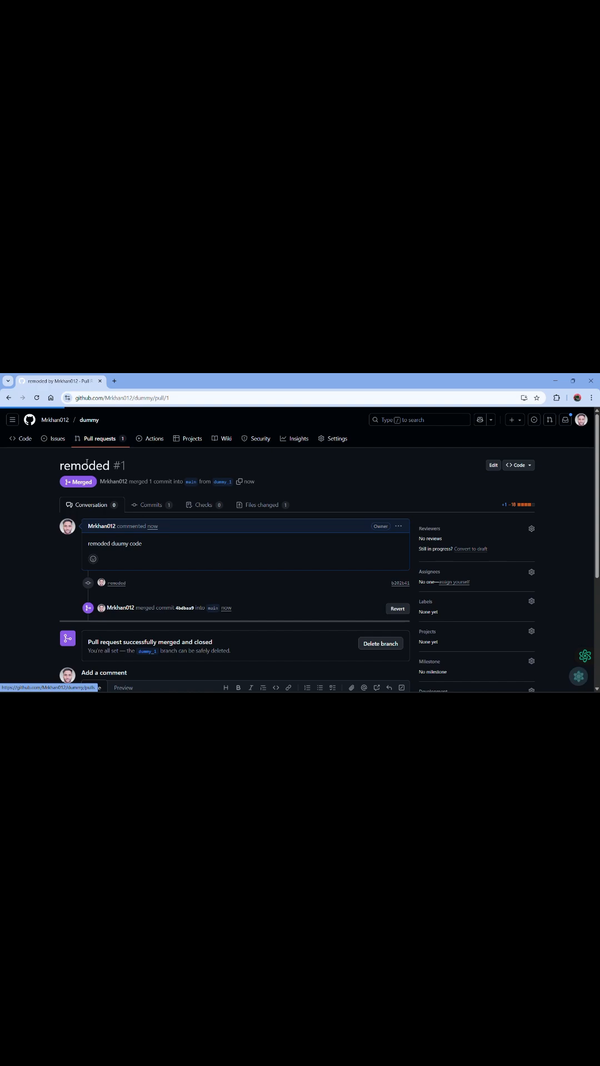